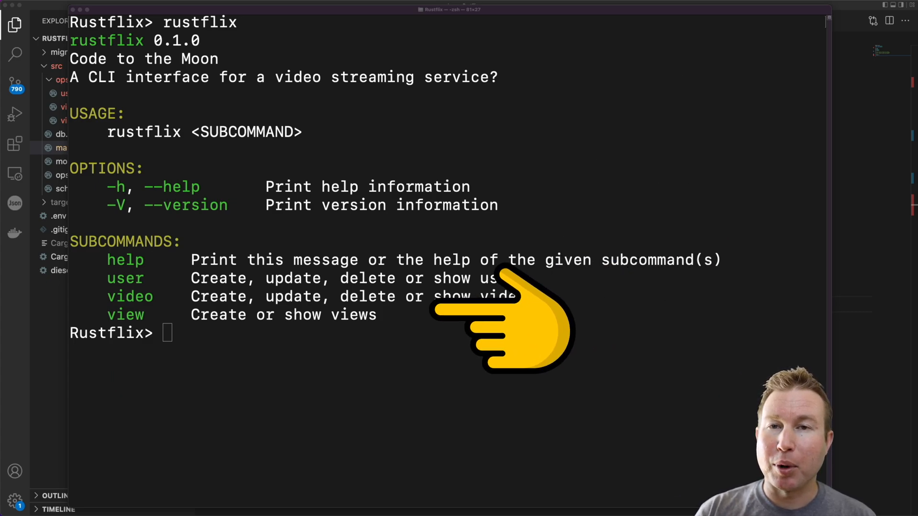
pyautogui.moveTo(456, 328)
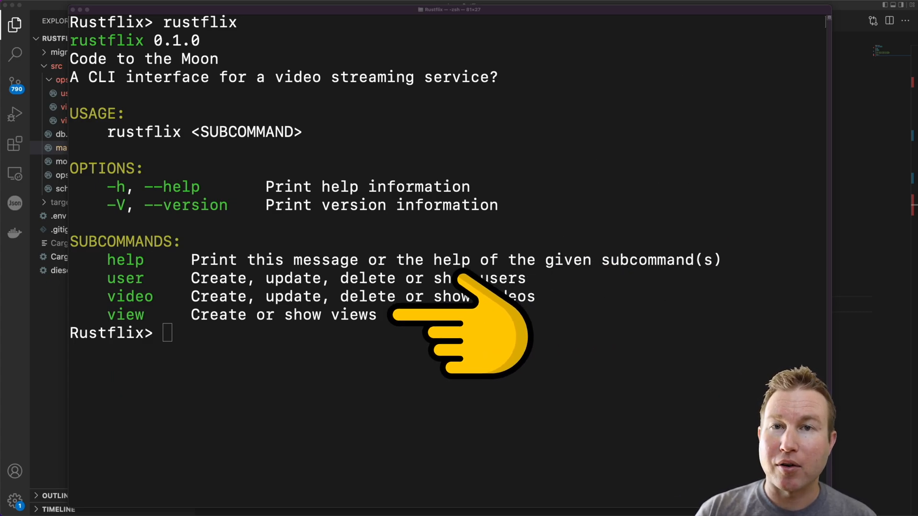
# Step: Run rustflix and rustflix user create to see subcommand help and the missing NAME/EMAIL error
pyautogui.write('ru')
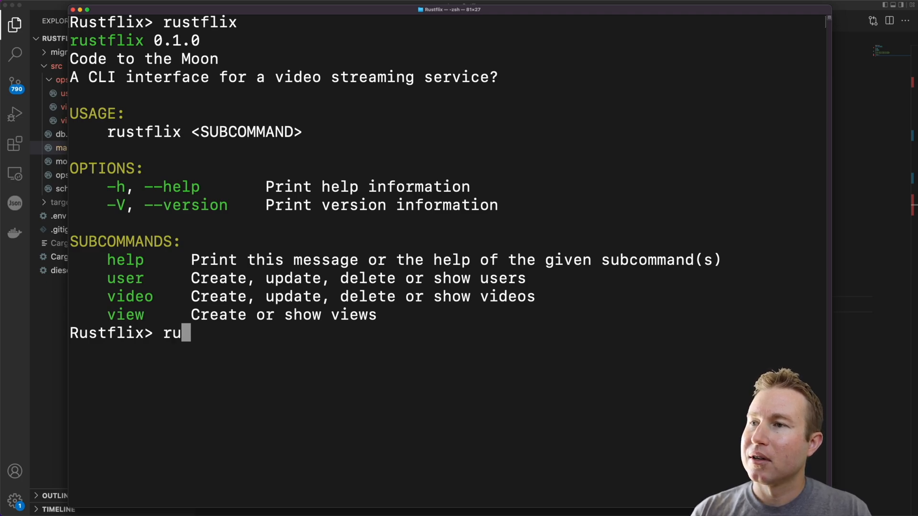
pyautogui.write('stflix user create')
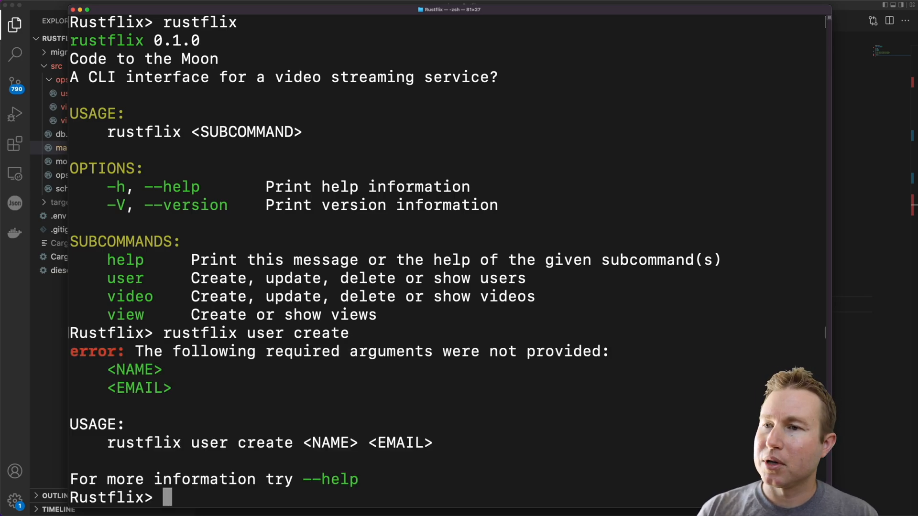
pyautogui.write('rustflix user s')
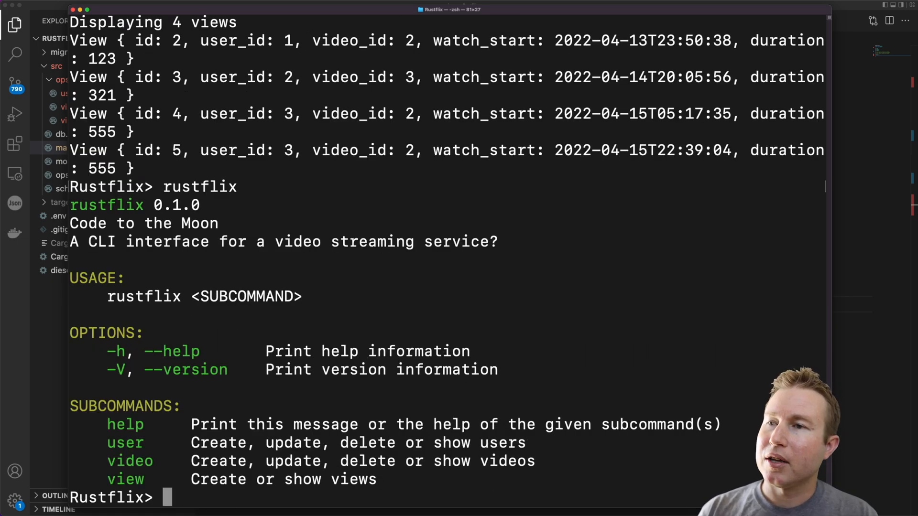
pyautogui.write('rustf')
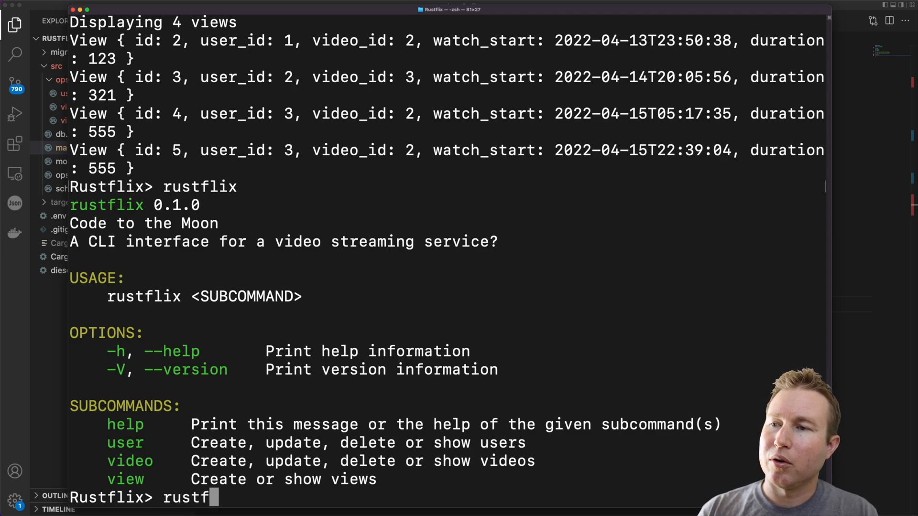
pyautogui.press('Return')
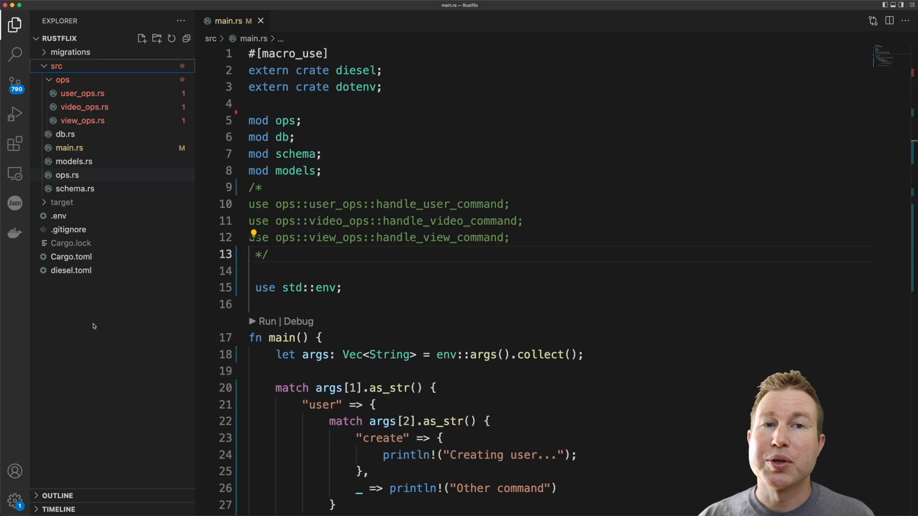
pyautogui.moveTo(57, 66)
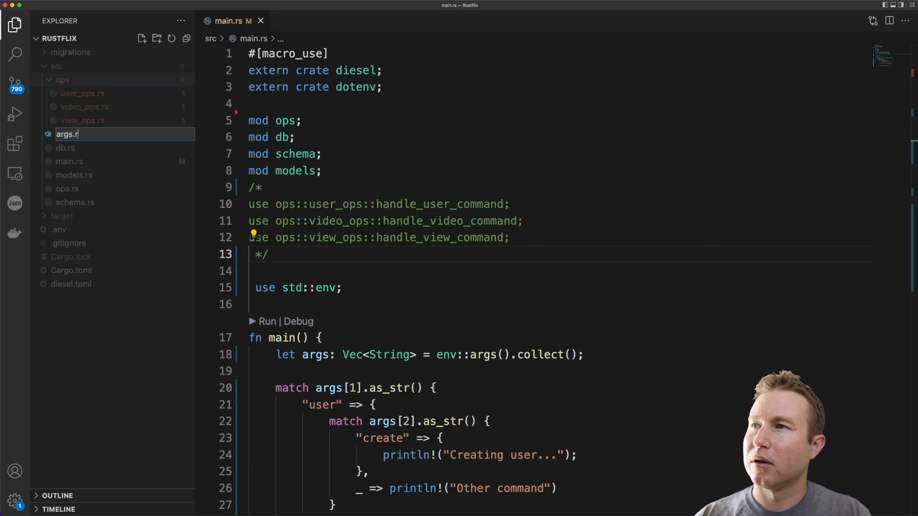
# Step: Create args.rs importing clap Args, Parser, Subcommand, with a RustflixArgs parser struct (author, version, about)
pyautogui.press('Return')
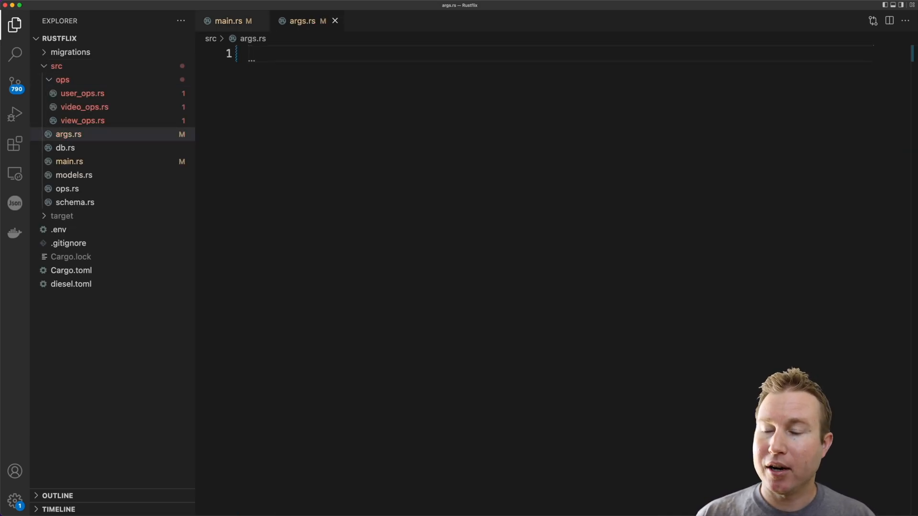
pyautogui.write('use clap:: {')
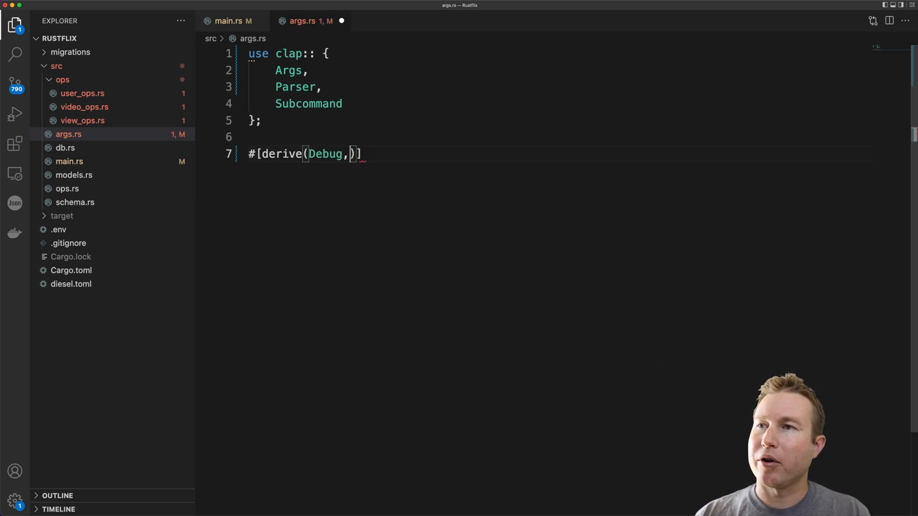
pyautogui.write('Parser')
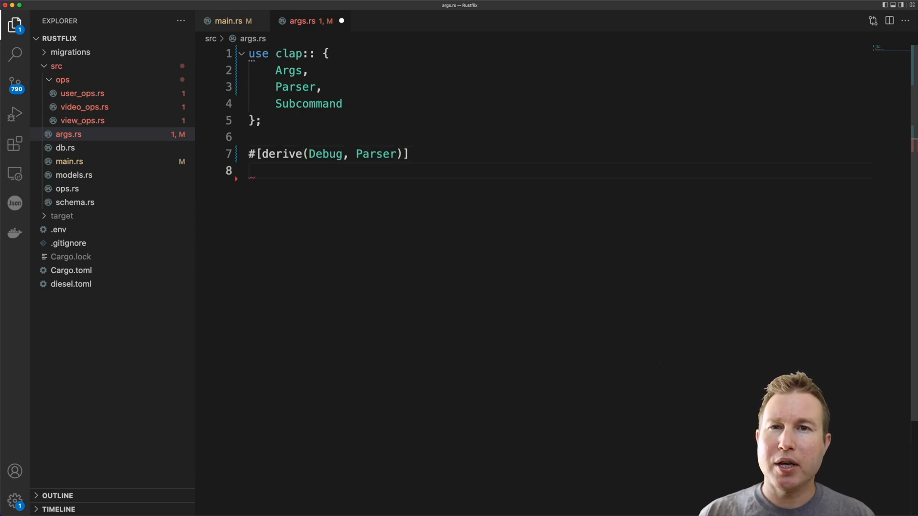
pyautogui.write('#[clap(a')
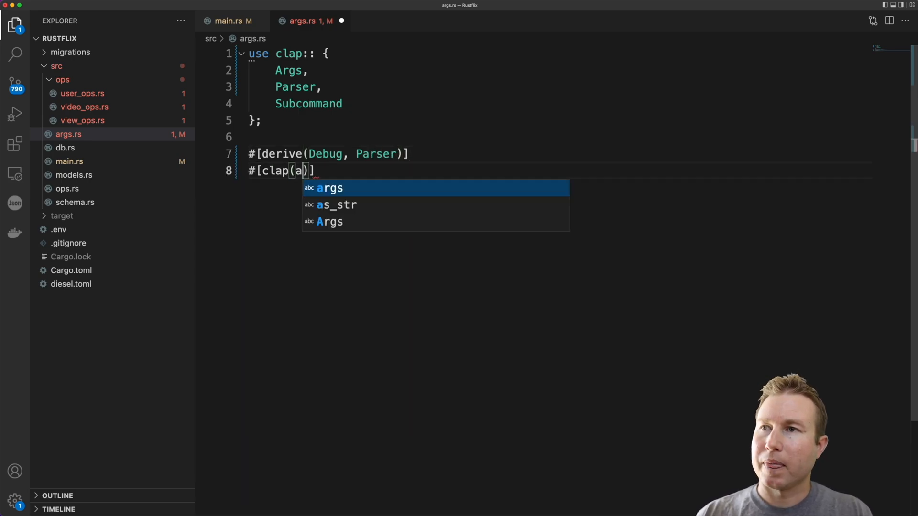
pyautogui.write('uthor')
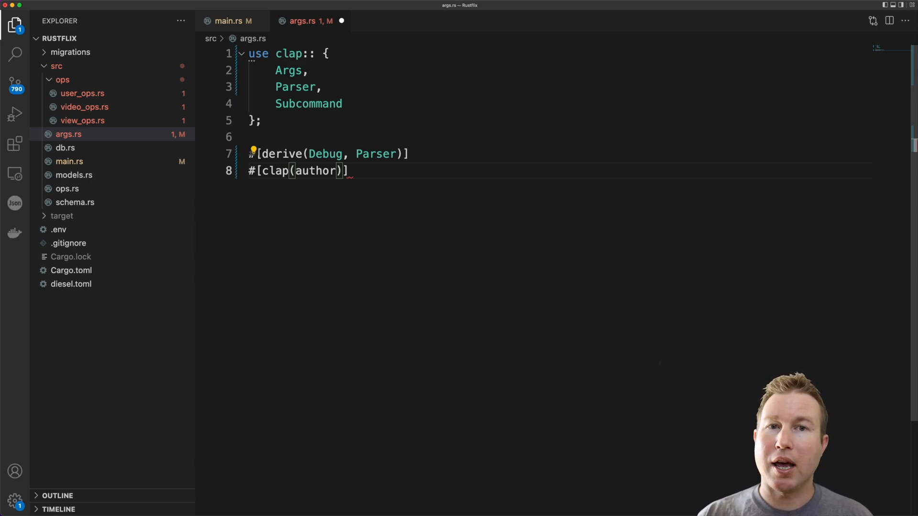
pyautogui.write(', version, about')
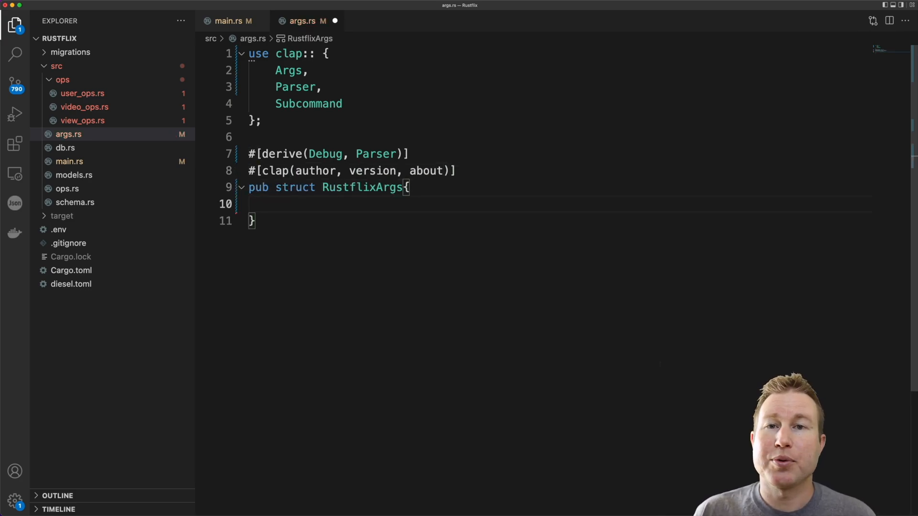
# Step: Add doc-commented String fields first_arg, second_arg and third_arg inside RustflixArgs
pyautogui.click(276, 204)
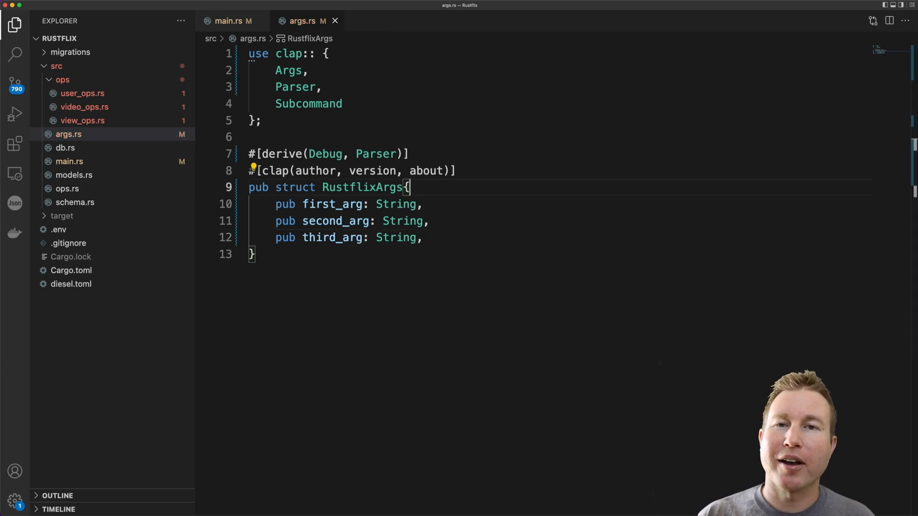
pyautogui.write('///')
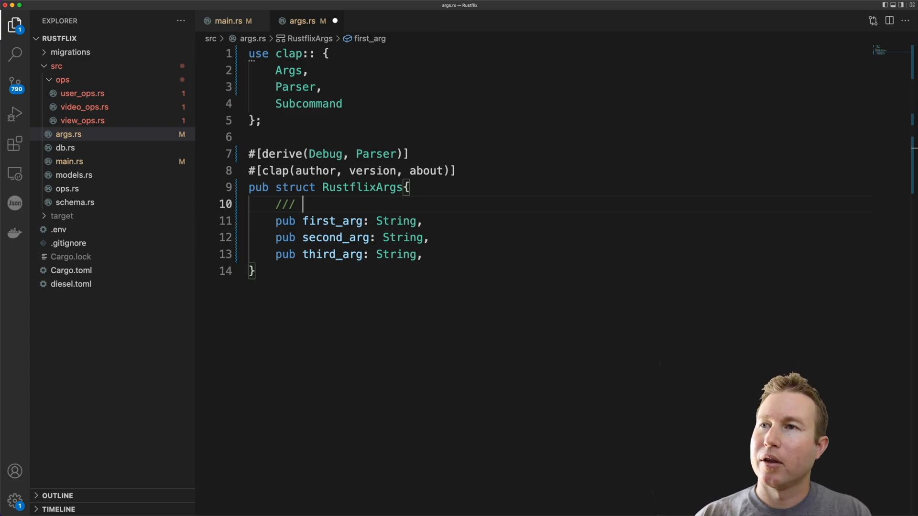
pyautogui.write('The first argum')
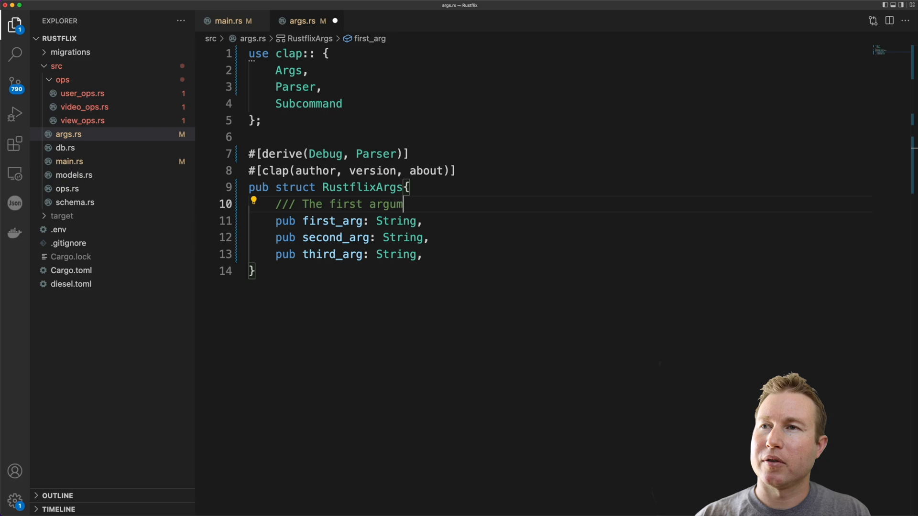
pyautogui.write('ent!')
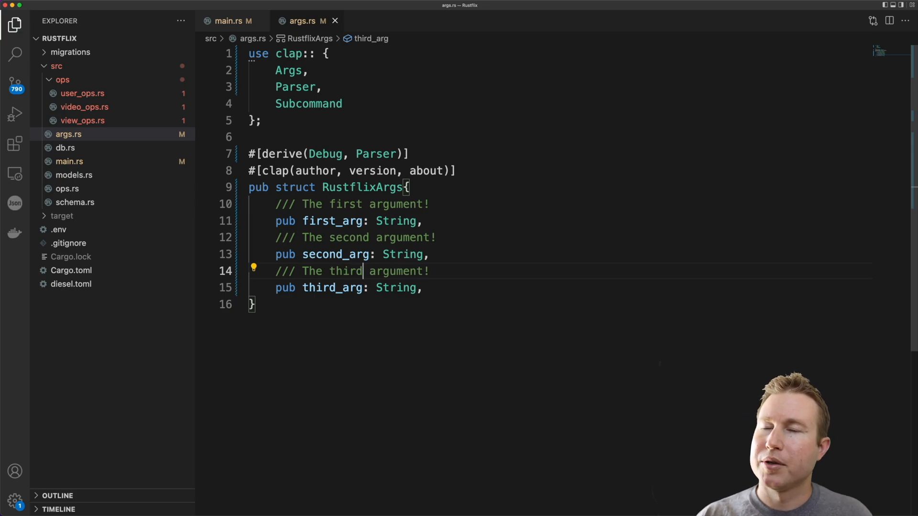
pyautogui.moveTo(97, 181)
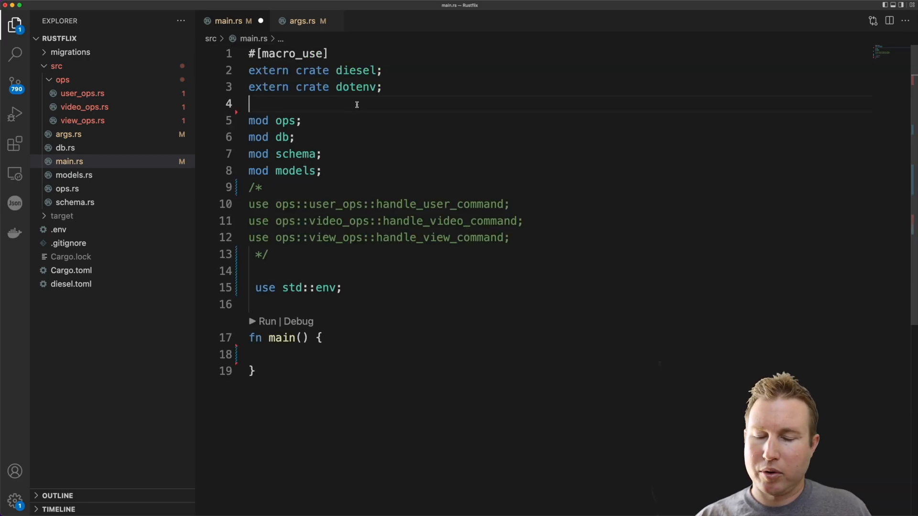
# Step: Declare mod args in main.rs, parse RustflixArgs via clap::Parser, and clear the terminal
pyautogui.write('mod args;')
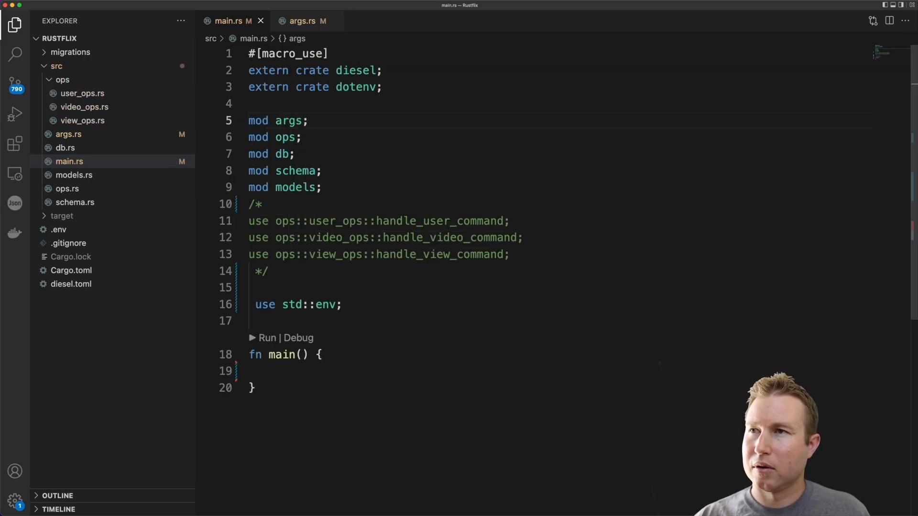
pyautogui.write('use args::RustflixArgs;')
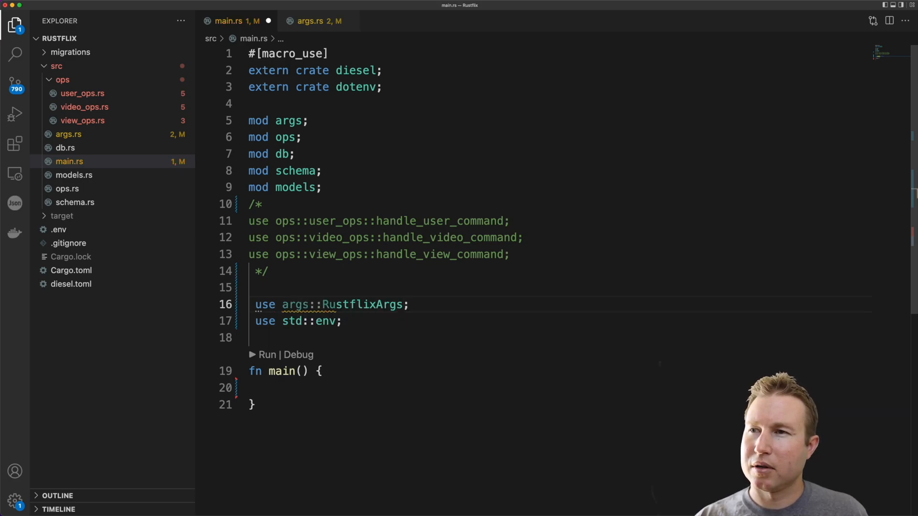
pyautogui.write('let args = RustflixArgs::parse();')
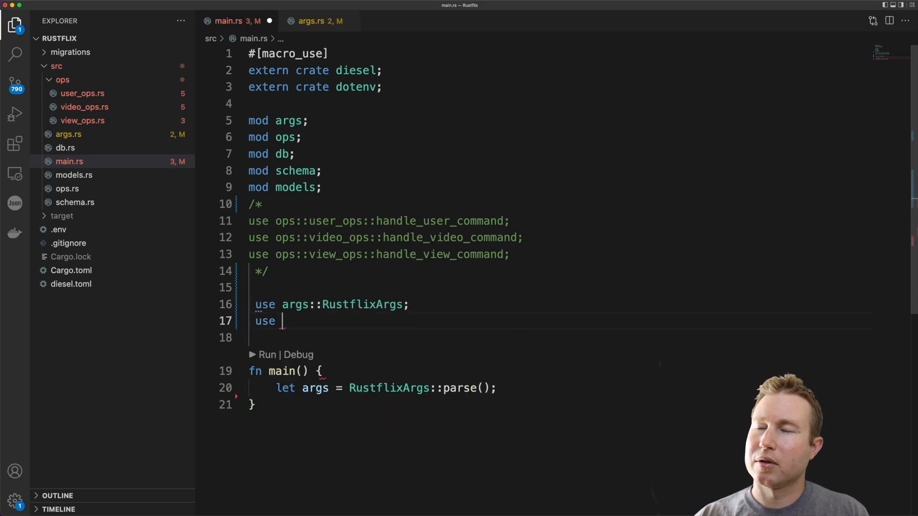
pyautogui.write('clap::Parser')
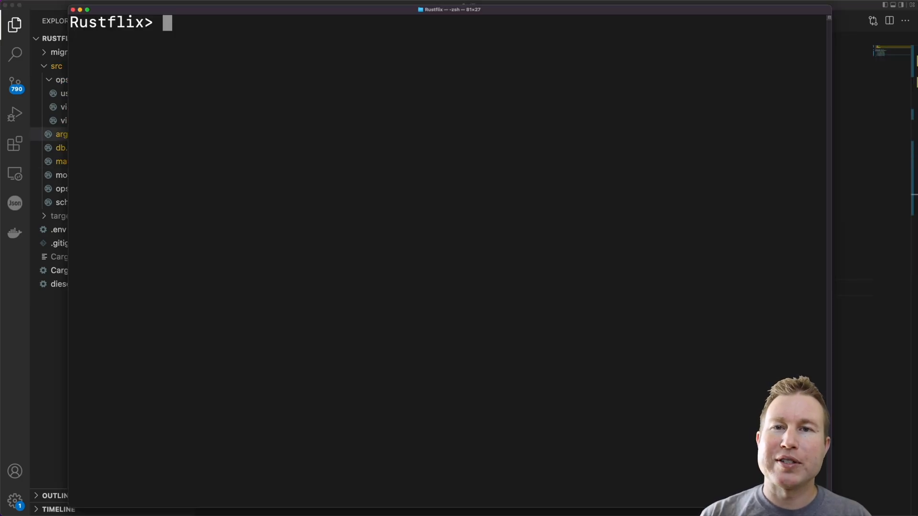
pyautogui.write('clear')
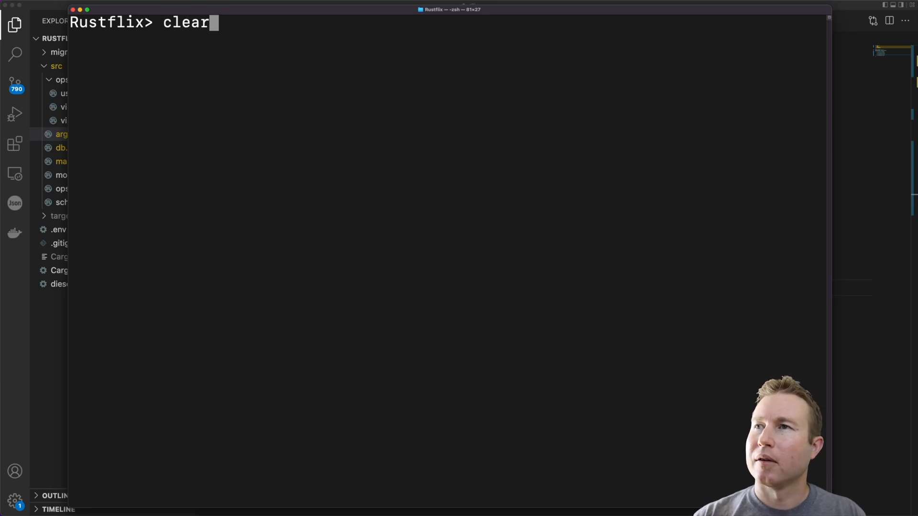
pyautogui.press('Return')
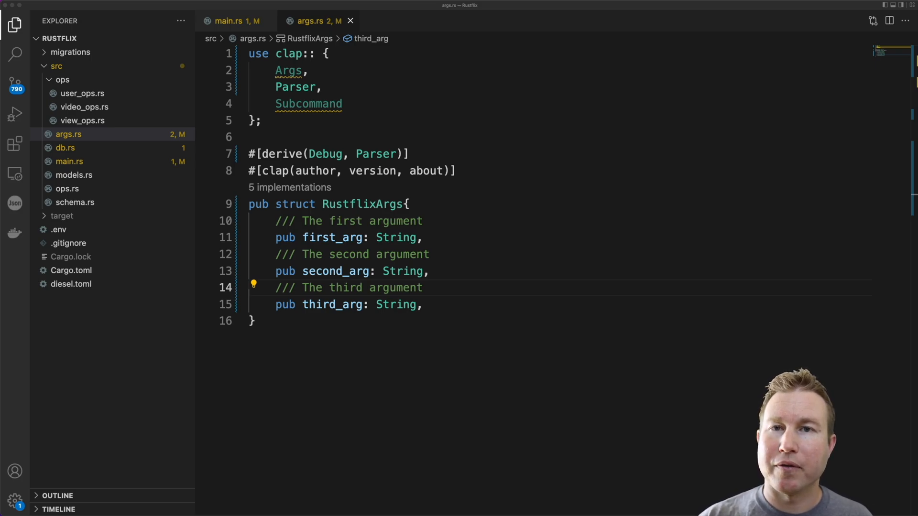
pyautogui.moveTo(585, 264)
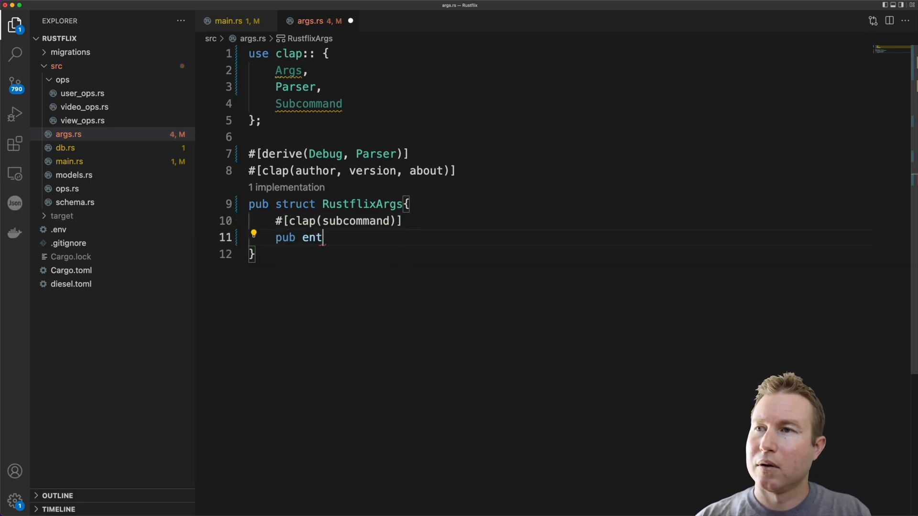
# Step: Add an entity_type: EntityType subcommand field and a doc-commented EntityType enum deriving Debug, Subcommand
pyautogui.write('ity_type')
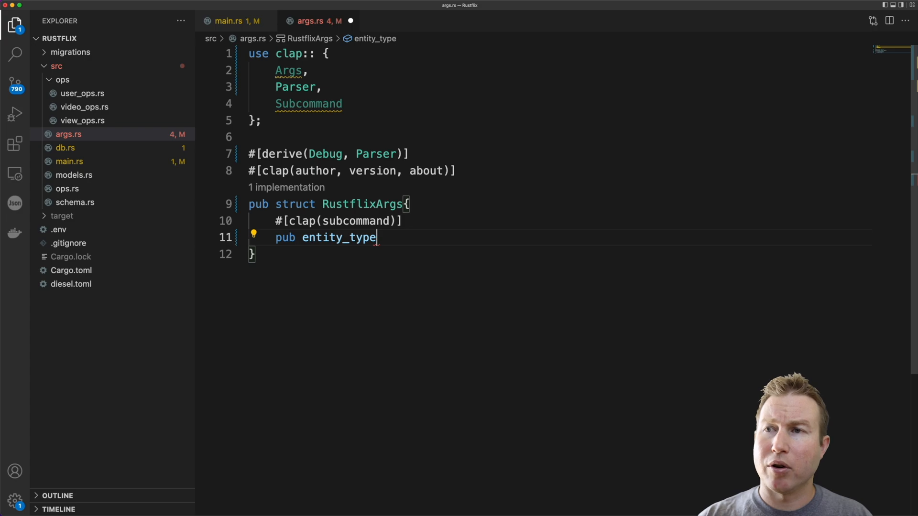
pyautogui.write(': EntityType,')
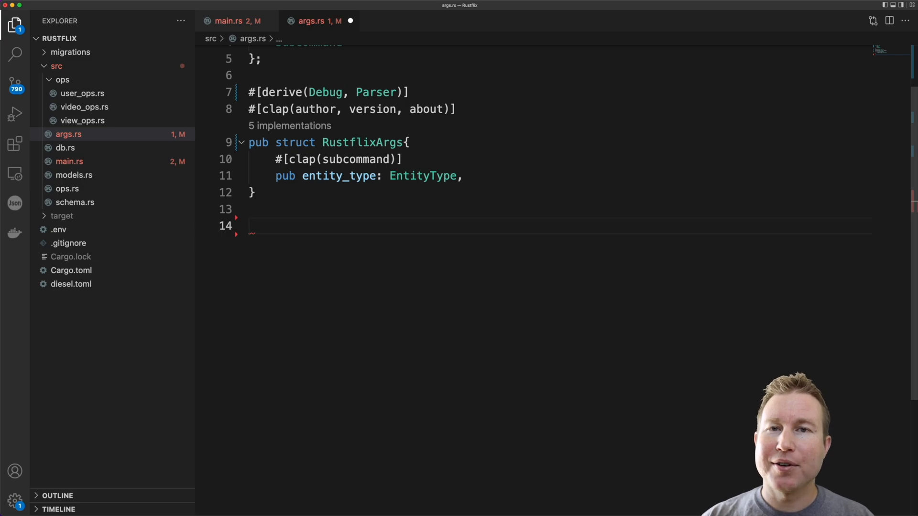
pyautogui.write('#[derive()]')
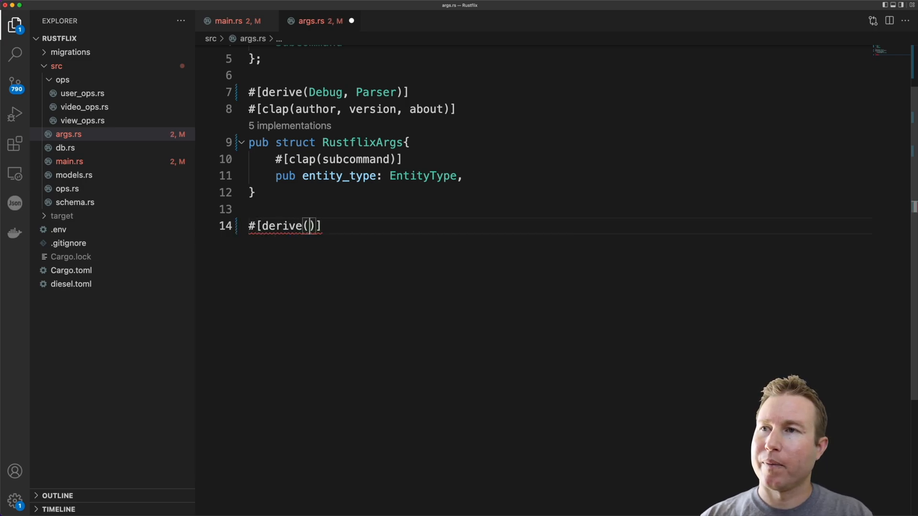
pyautogui.write('Debug, Subcommand')
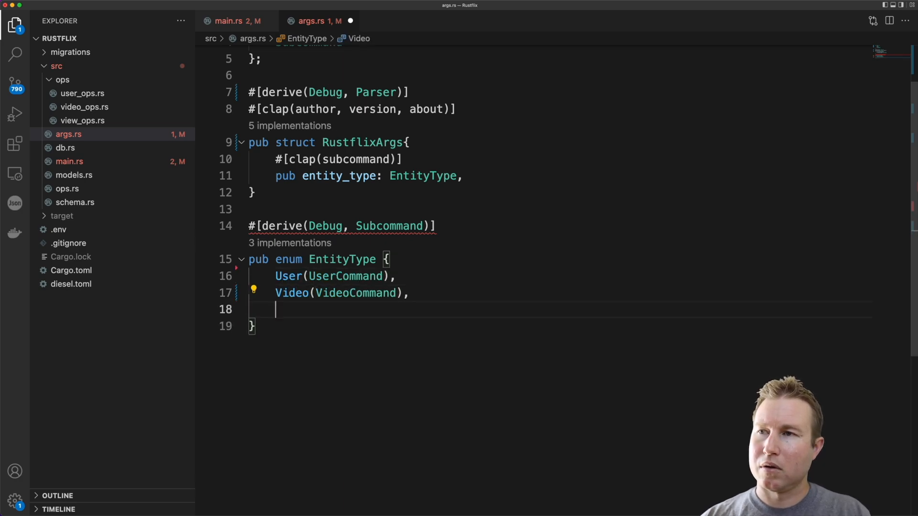
pyautogui.write('///')
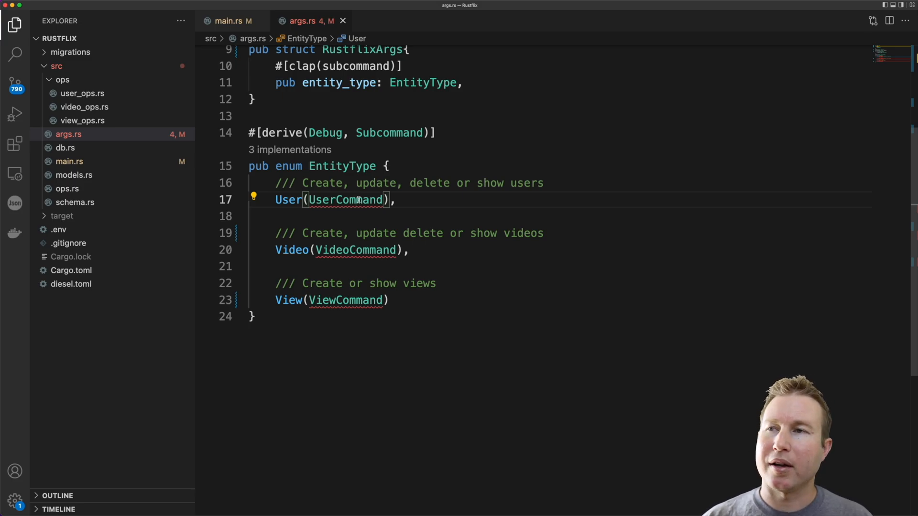
# Step: Write UserCommand, the UserSubcommand enum (create, update, delete, show) and CreateUser with name and email
pyautogui.press('Enter')
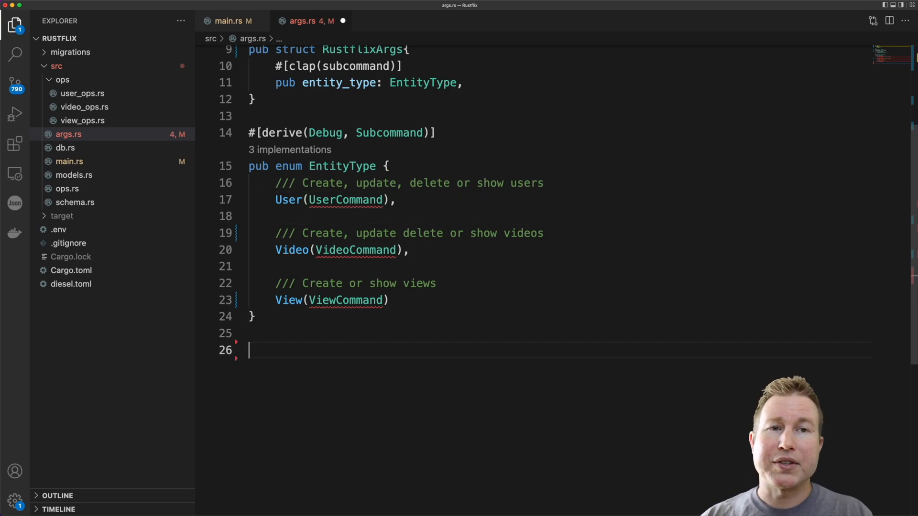
pyautogui.write('#[]')
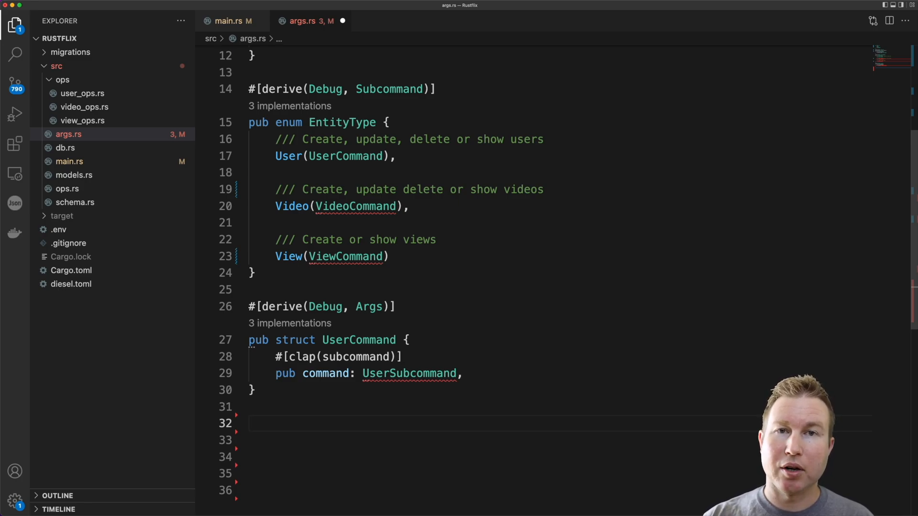
pyautogui.click(249, 423)
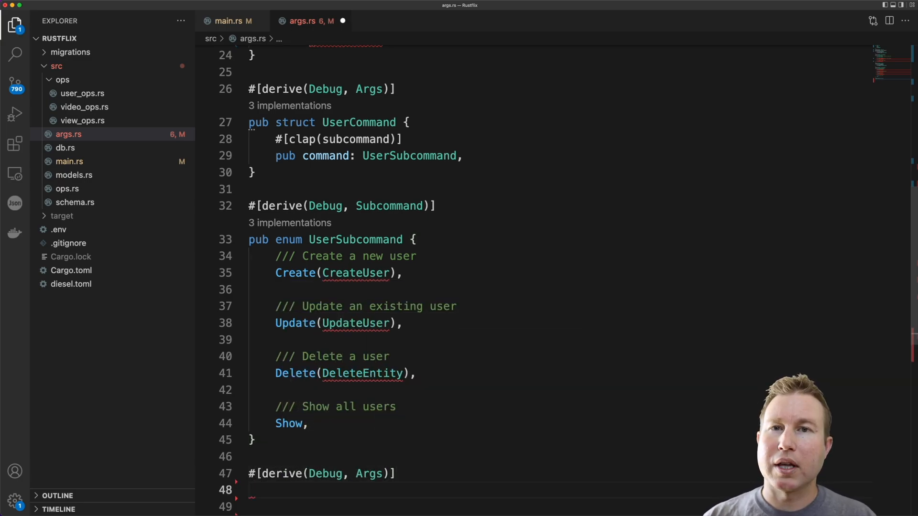
pyautogui.write('pub email: String,')
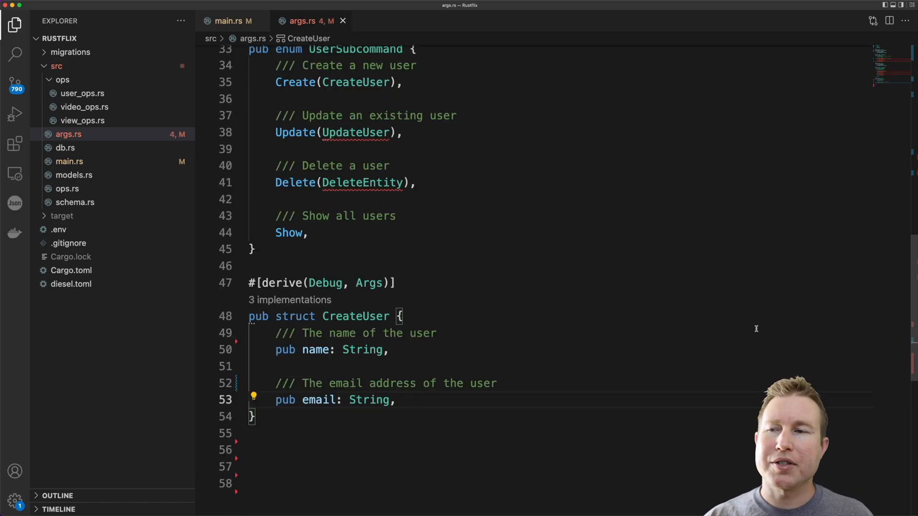
pyautogui.scroll(3)
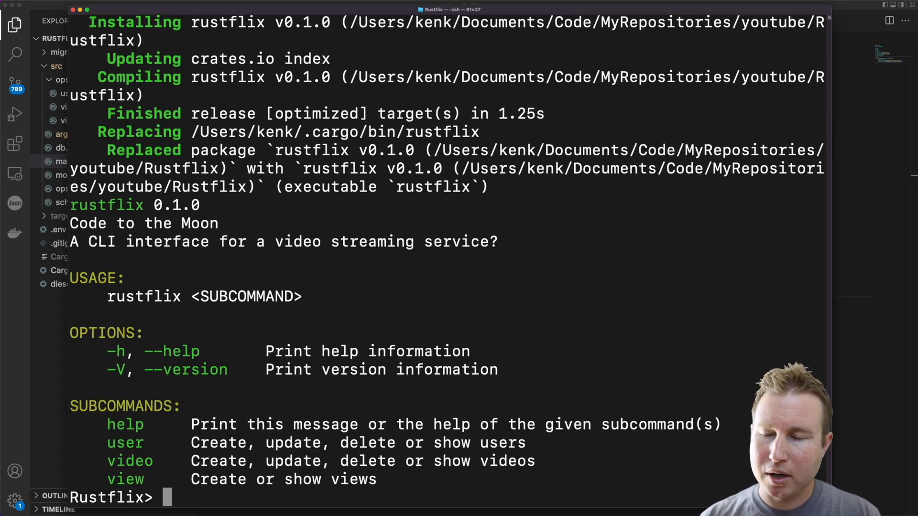
# Step: Run rustflix user against the newly installed build
pyautogui.write('rustflix user')
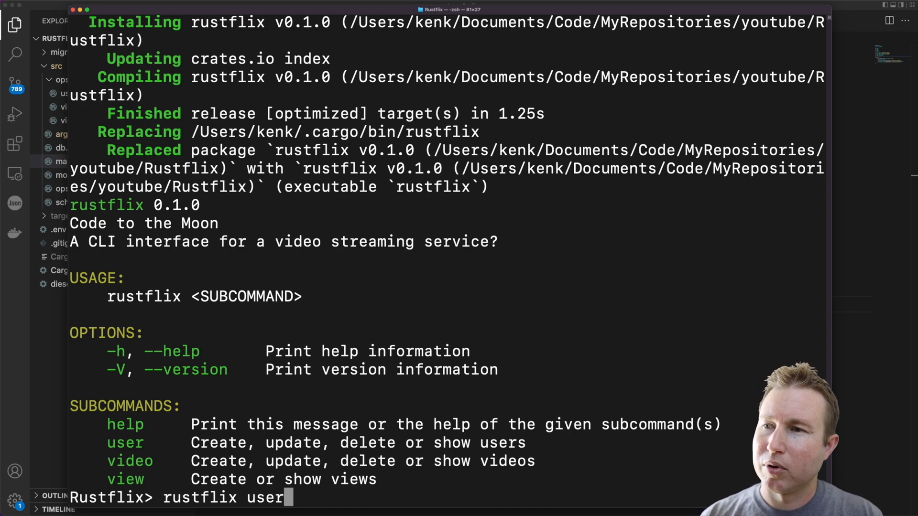
pyautogui.press('Return')
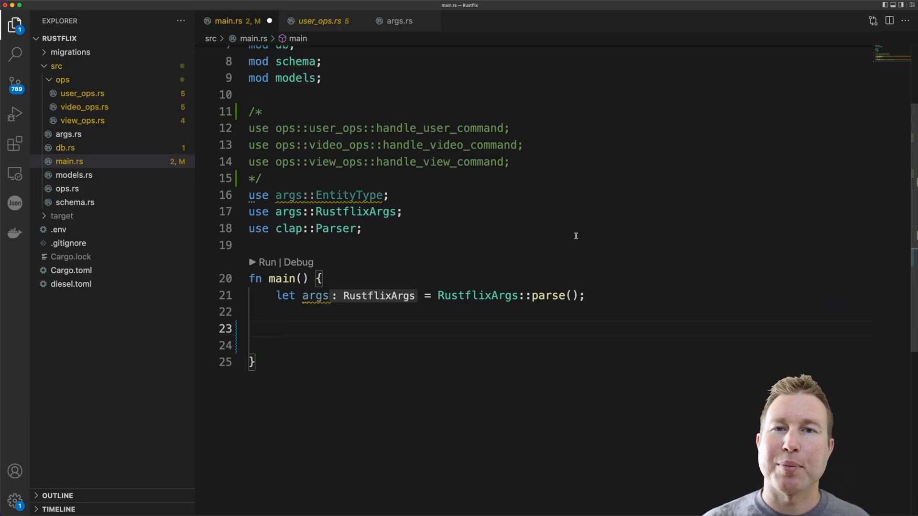
pyautogui.click(275, 329)
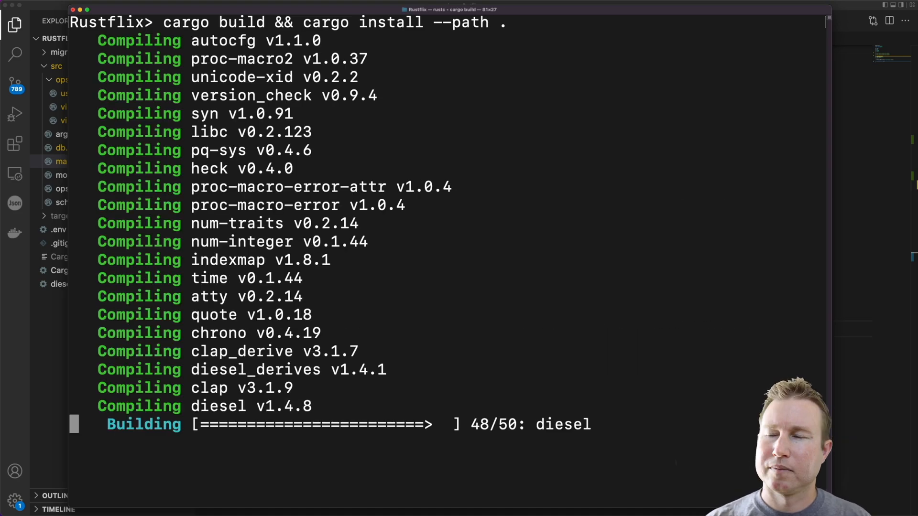
pyautogui.write('rustflix')
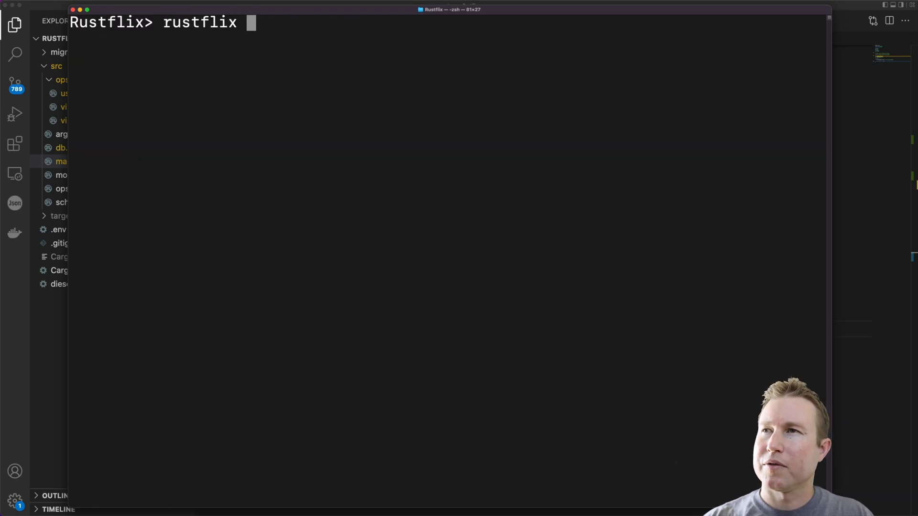
pyautogui.write('user create')
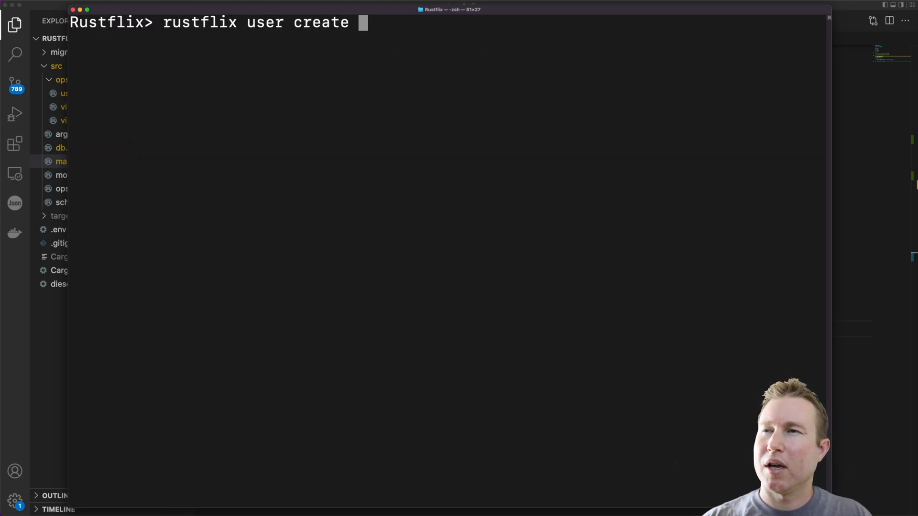
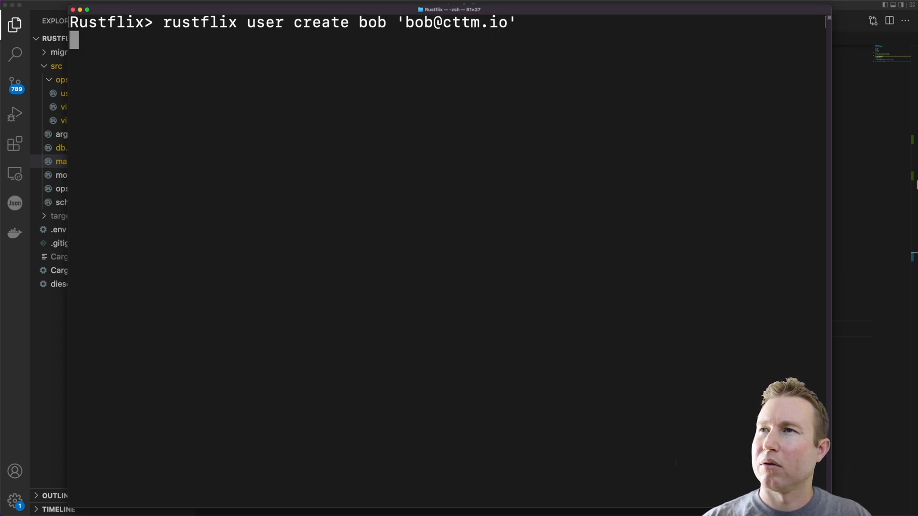
pyautogui.press('Return')
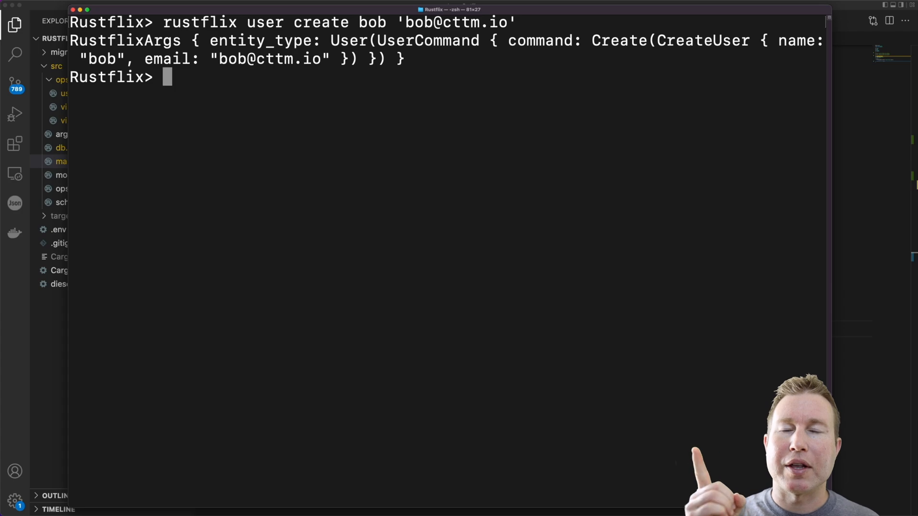